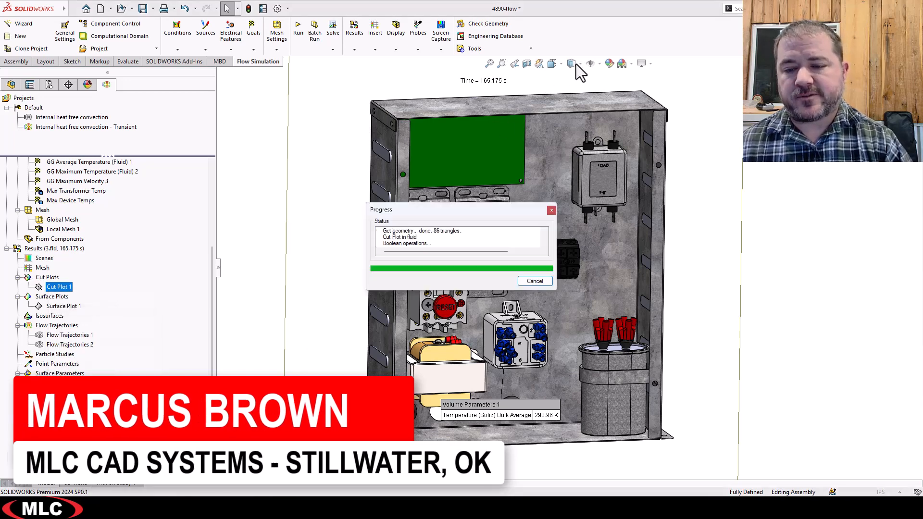
Show the cabinet components as wireframe outlines over the temperature cut plot, viewed from the front
left_click(571, 63)
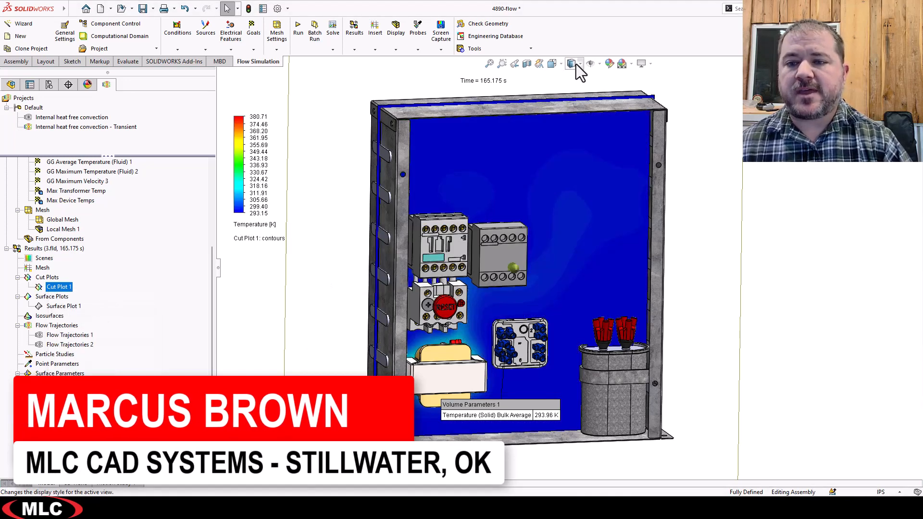
left_click(574, 63)
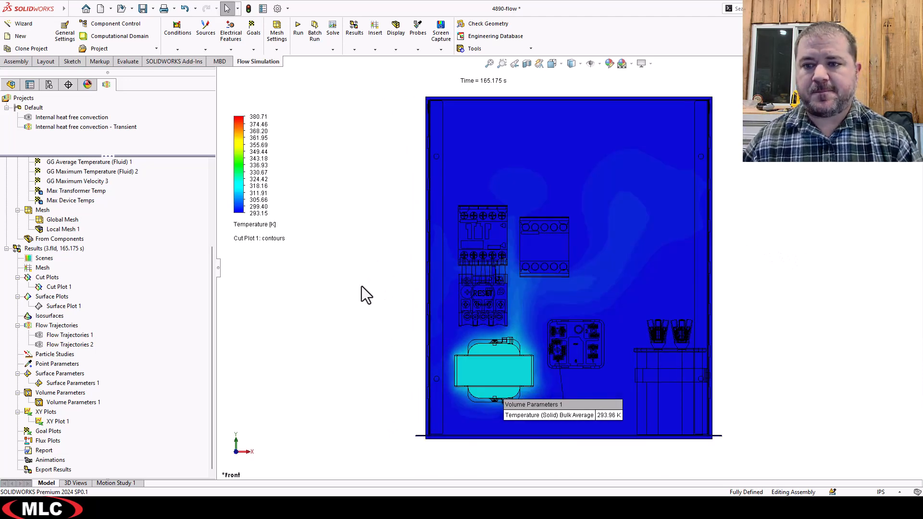
mouse_move(99, 310)
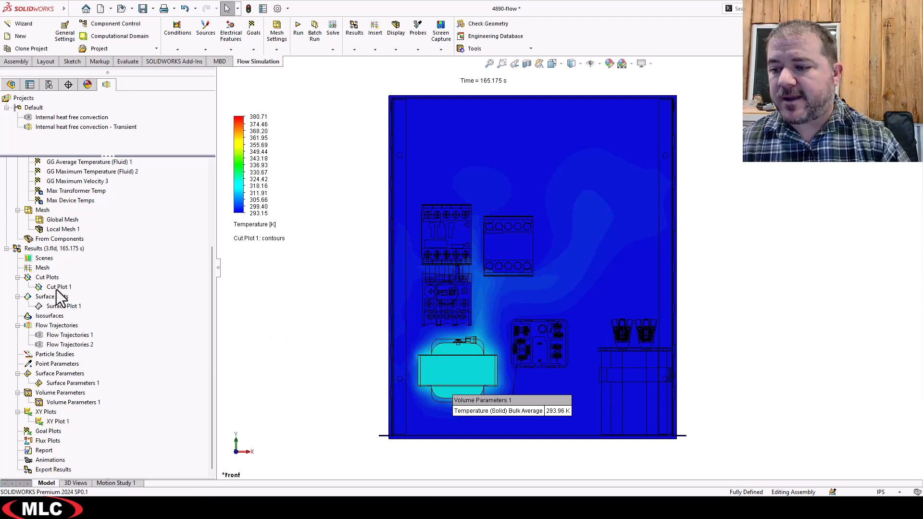
Start an animation for Cut Plot 1 from its context menu, opening the timeline with the result plot tracks
right_click(58, 287)
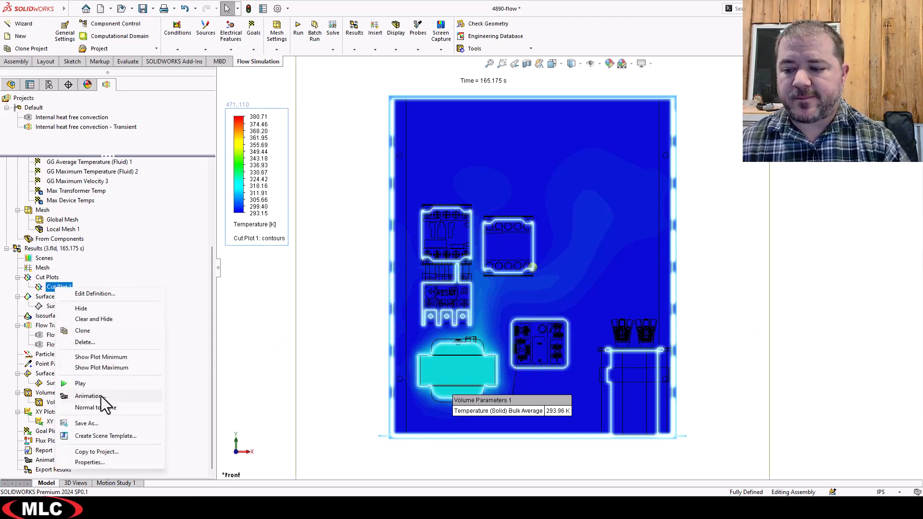
left_click(89, 395)
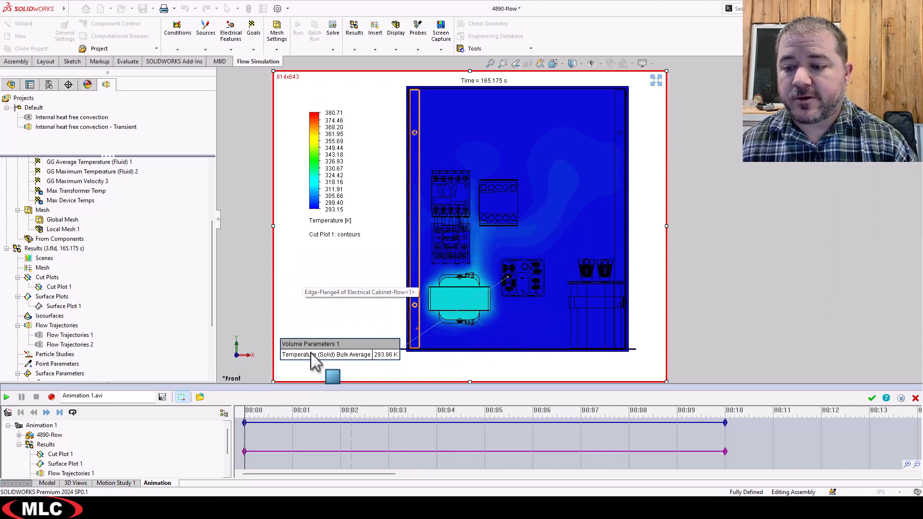
mouse_move(344, 344)
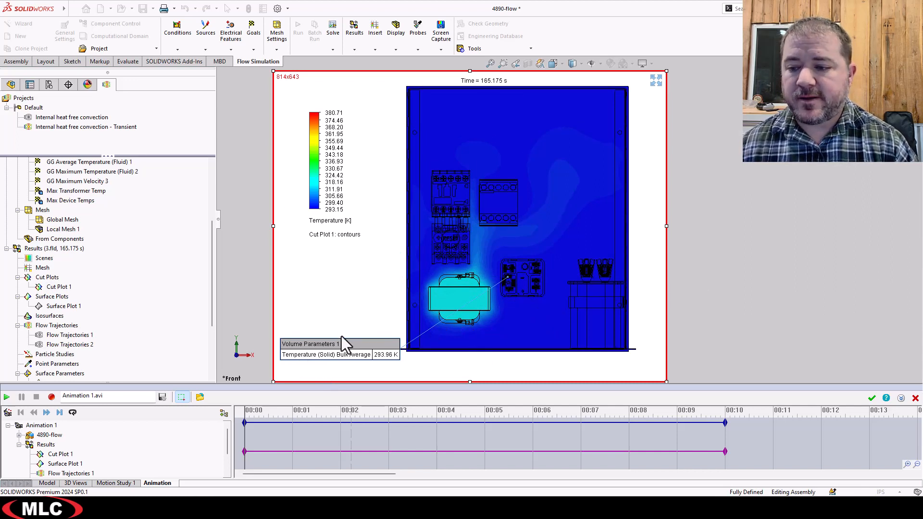
mouse_move(357, 321)
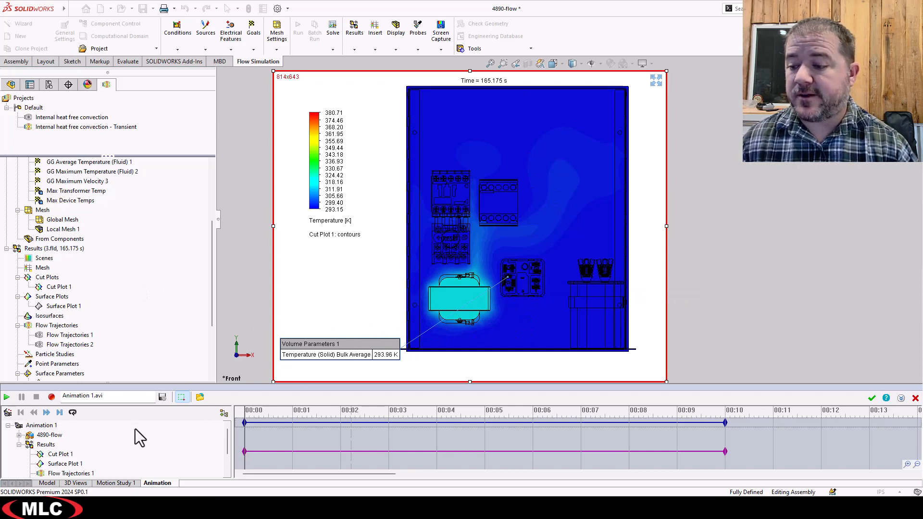
mouse_move(8, 424)
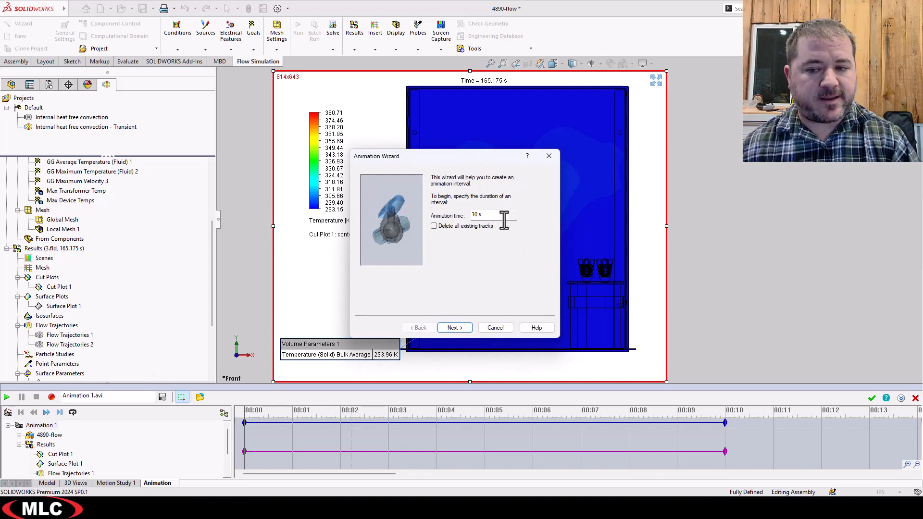
mouse_move(467, 189)
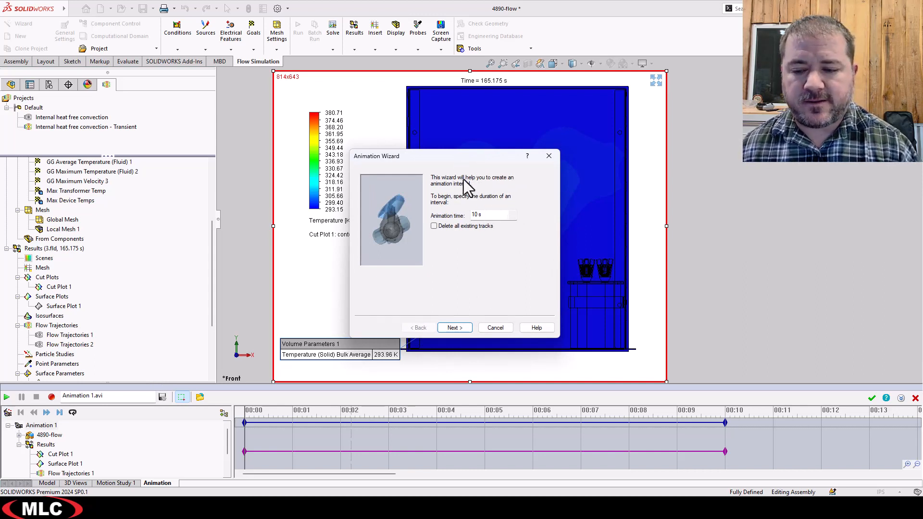
Complete the Animation Wizard: delete existing tracks, no model rotation, Scenario over result files from 0 to 165.175 s
left_click(433, 226)
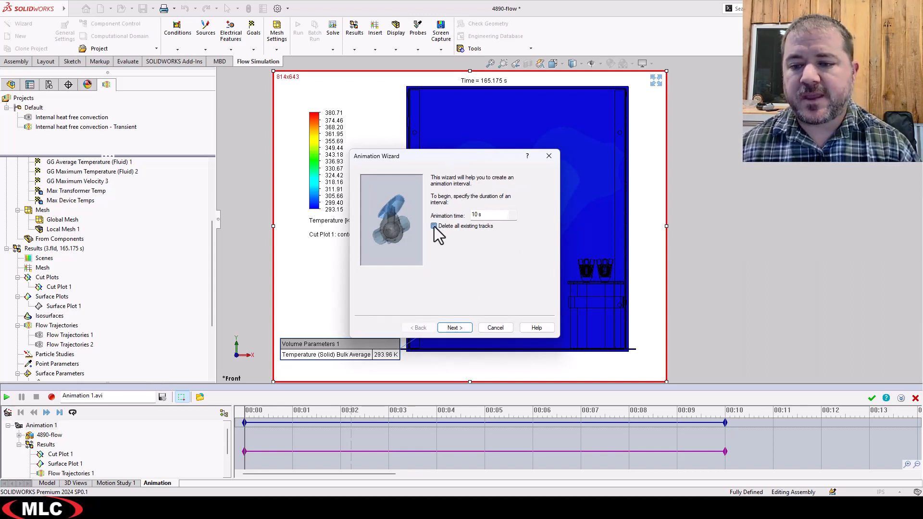
left_click(434, 224)
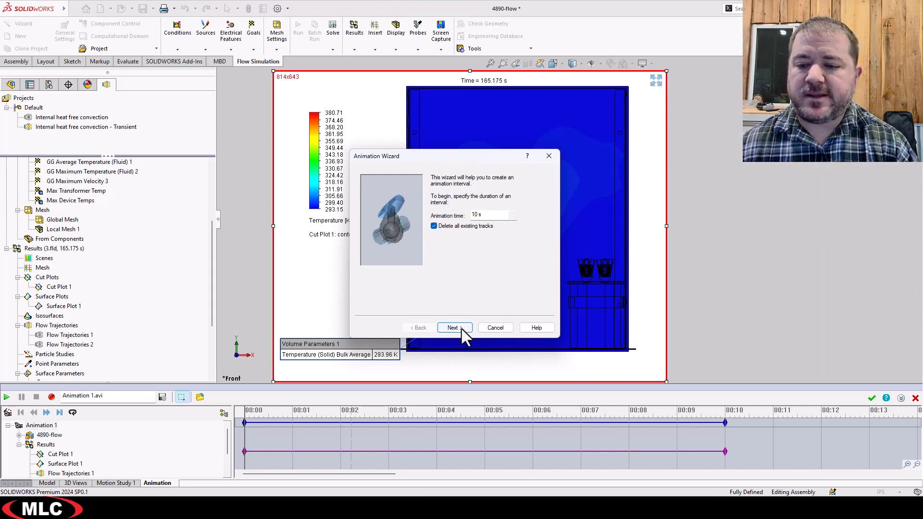
left_click(454, 327)
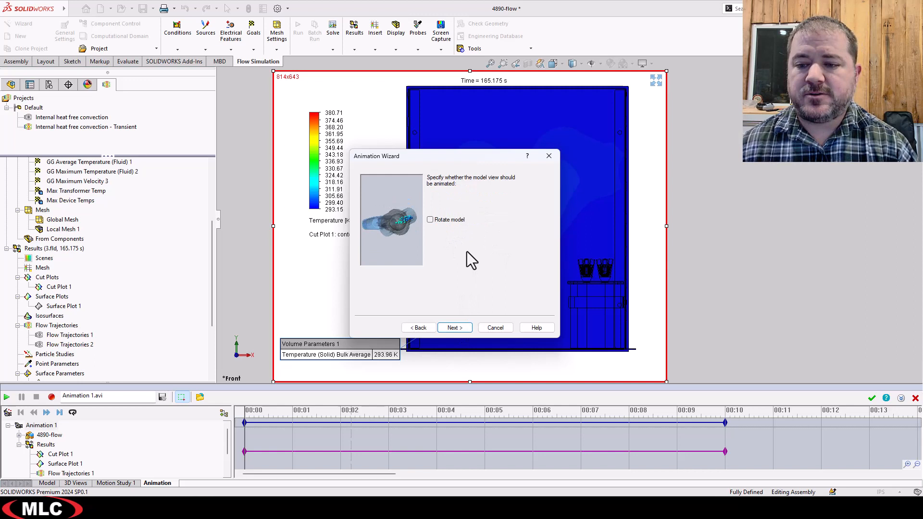
left_click(455, 327)
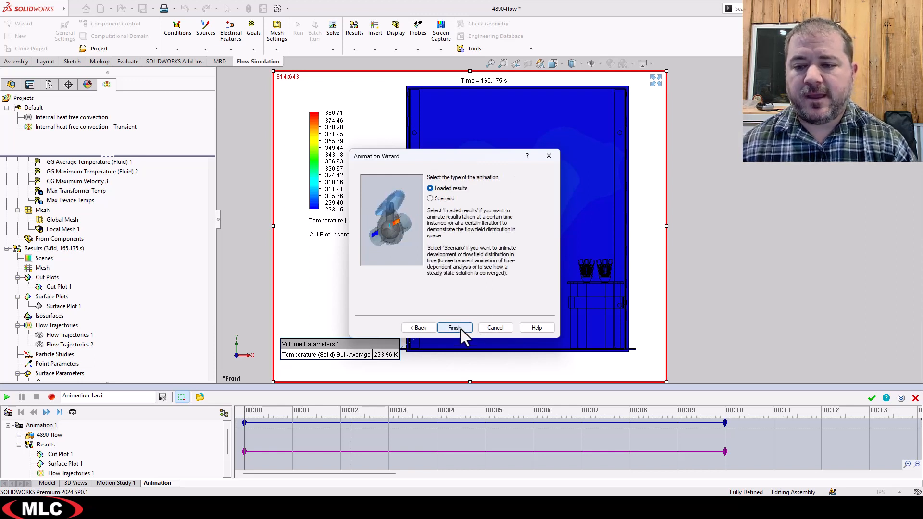
left_click(430, 198)
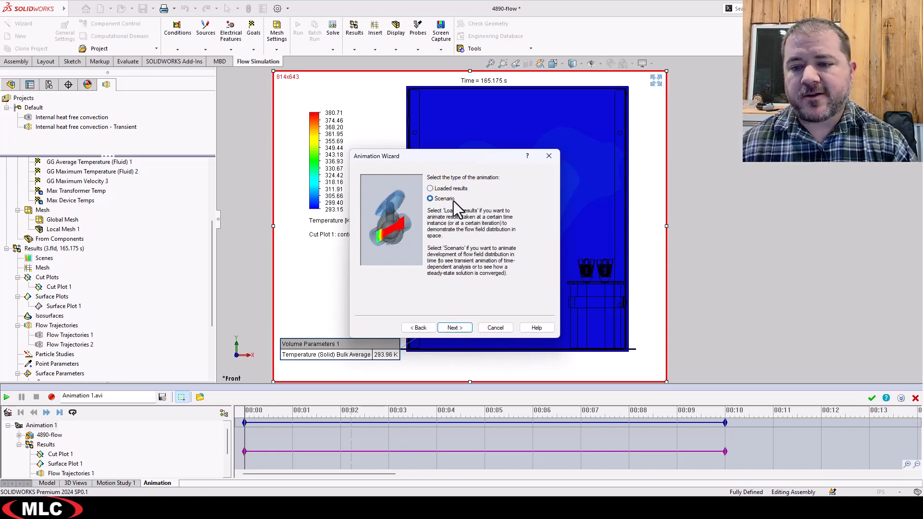
left_click(454, 327)
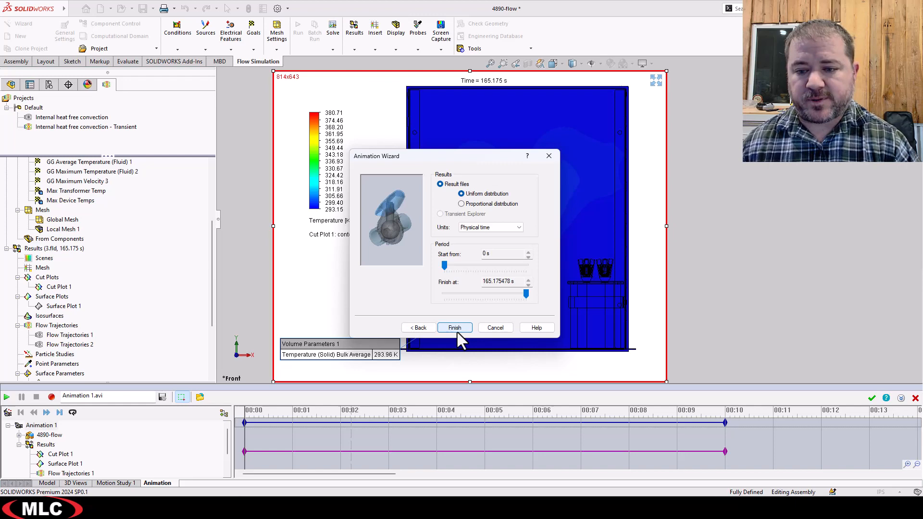
left_click(455, 327)
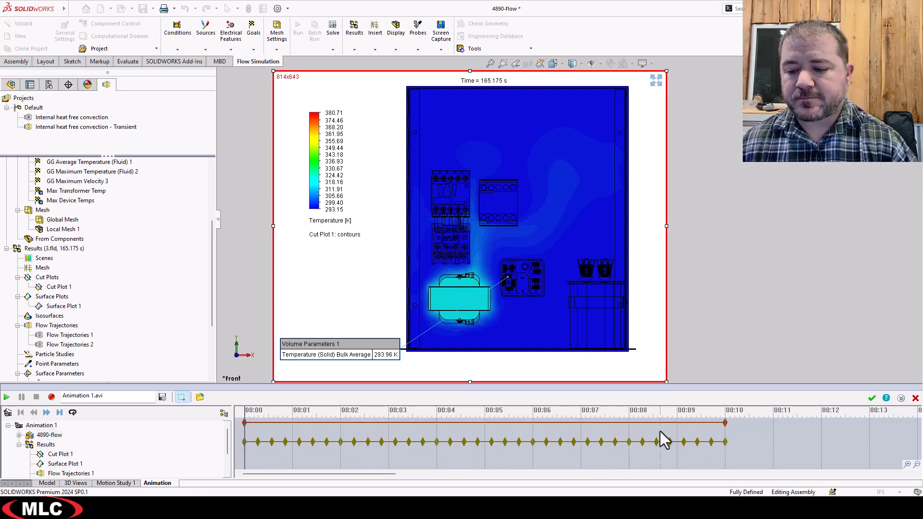
mouse_move(409, 412)
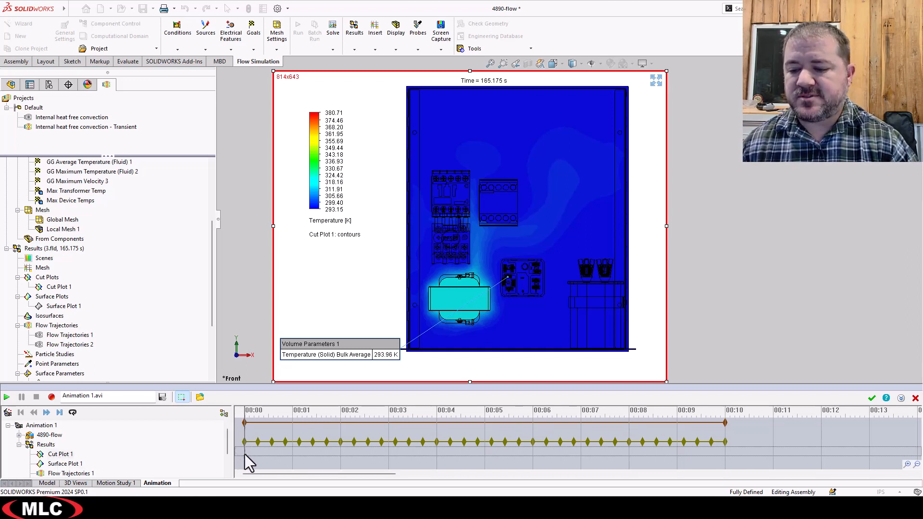
Insert a control point on the empty track row and stretch a new plot track from about 0:06 to the end
right_click(247, 460)
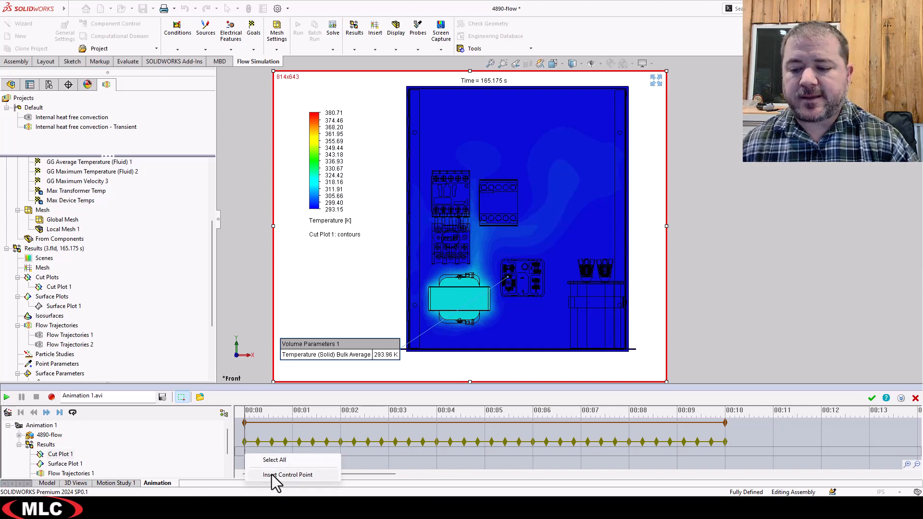
left_click(287, 473)
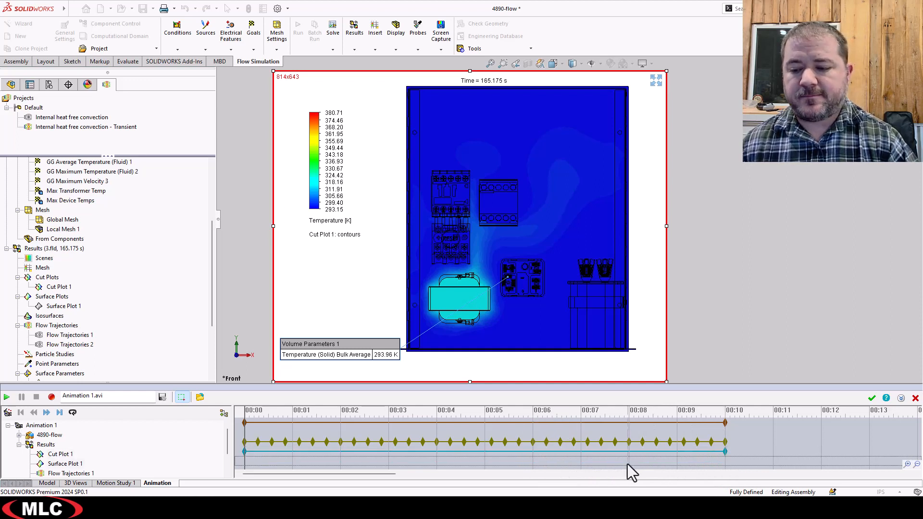
mouse_move(447, 468)
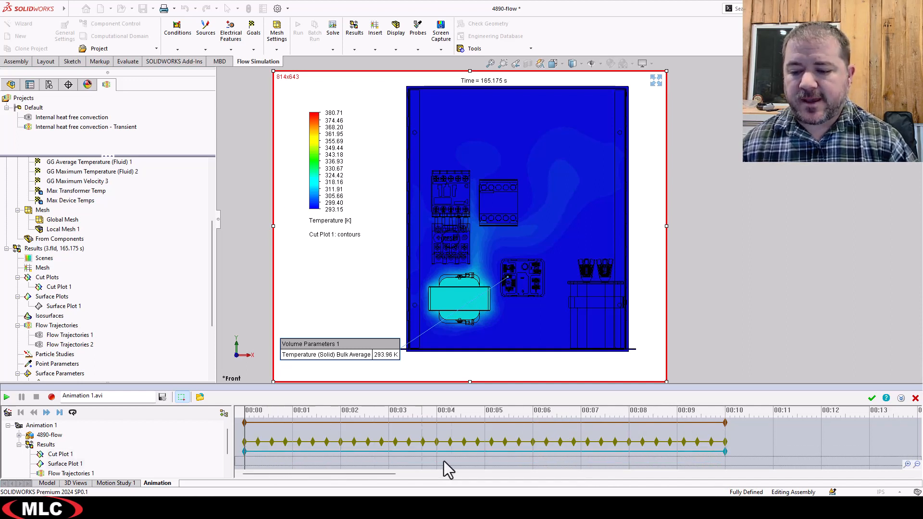
mouse_move(533, 471)
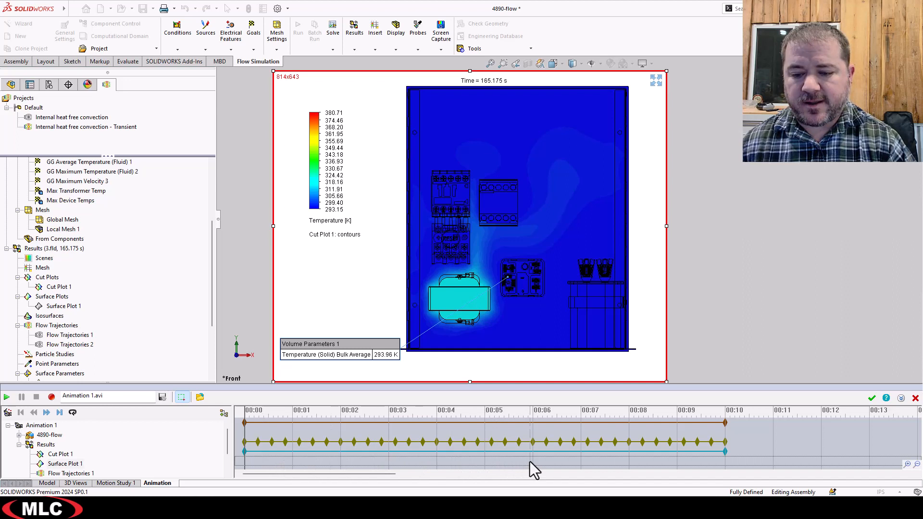
left_click_drag(532, 461, 618, 461)
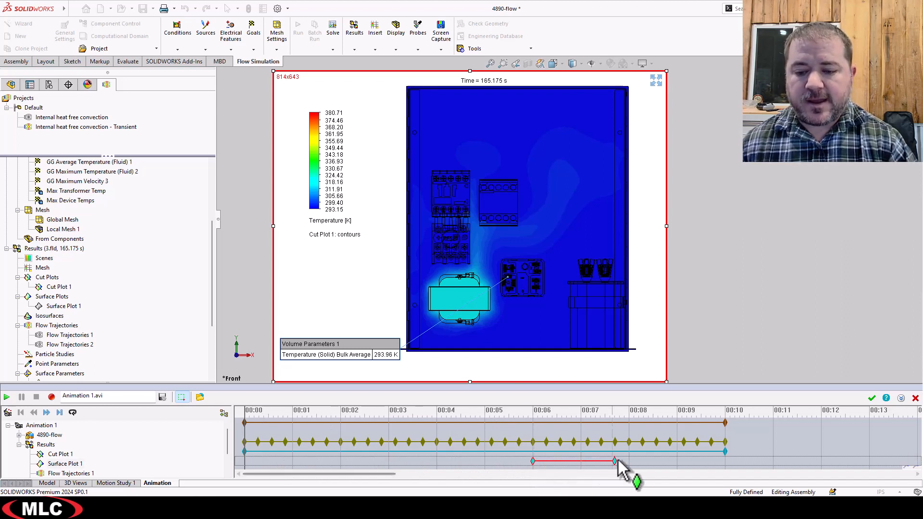
left_click_drag(617, 461, 724, 460)
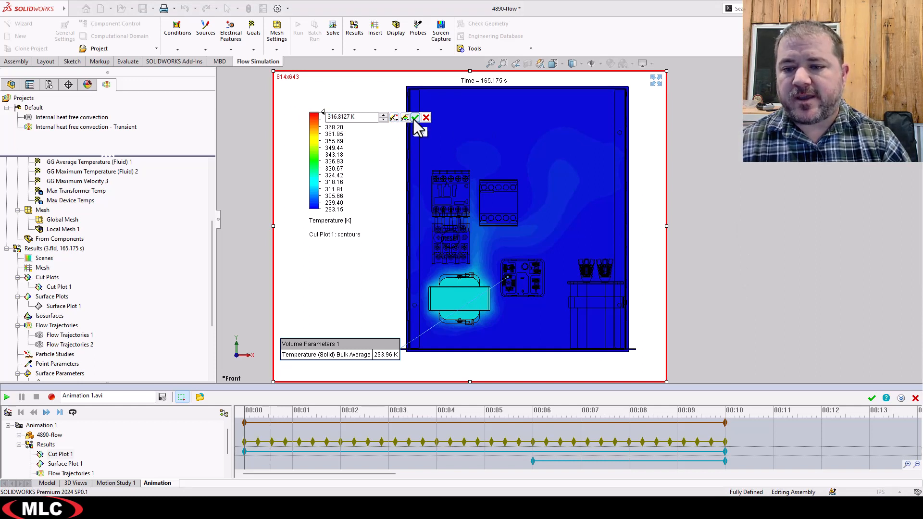
Confirm the legend maximum of 316.81 K so the transformer shows hot with a warm plume
left_click(415, 117)
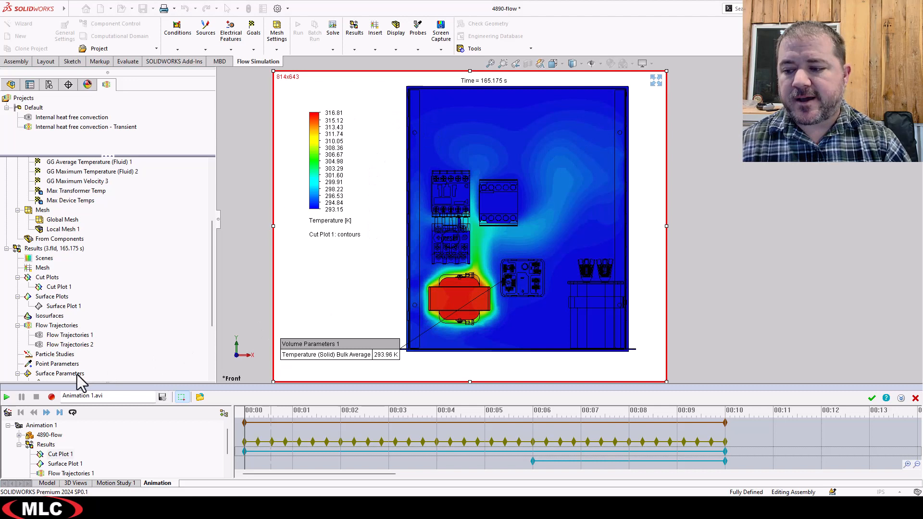
mouse_move(52, 397)
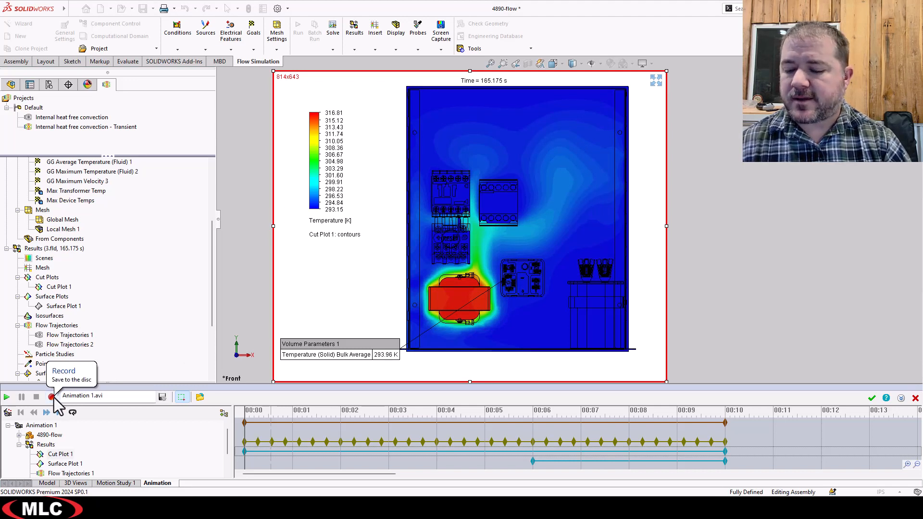